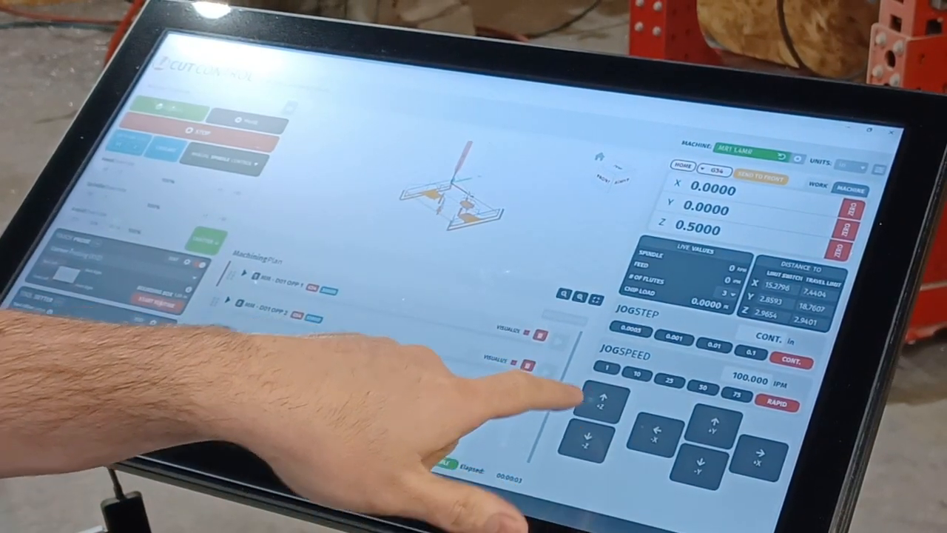
Jog the probe up along Z at 100 IPM from the 0.5000 reading.
left_click(604, 401)
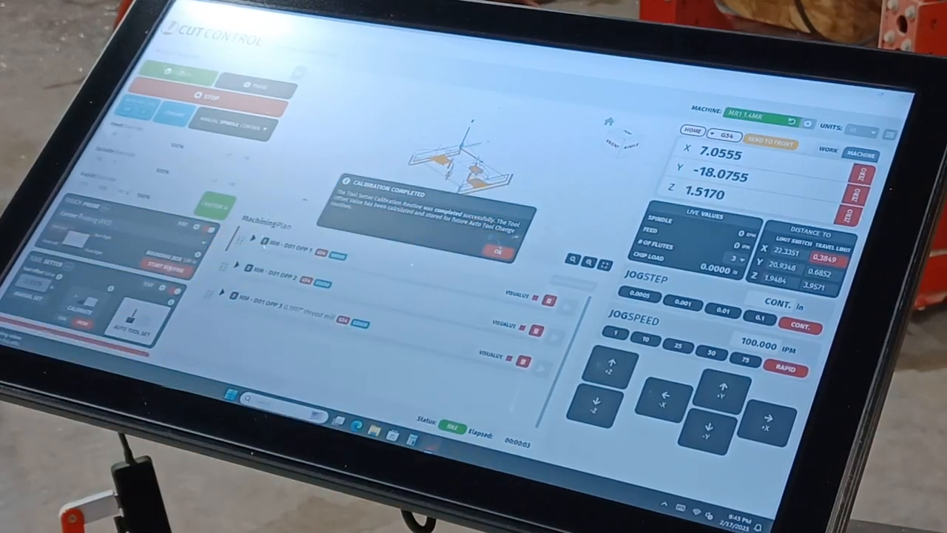
Acknowledge the Calibration Completed dialog with OK, leaving Z at 1.5170.
left_click(497, 253)
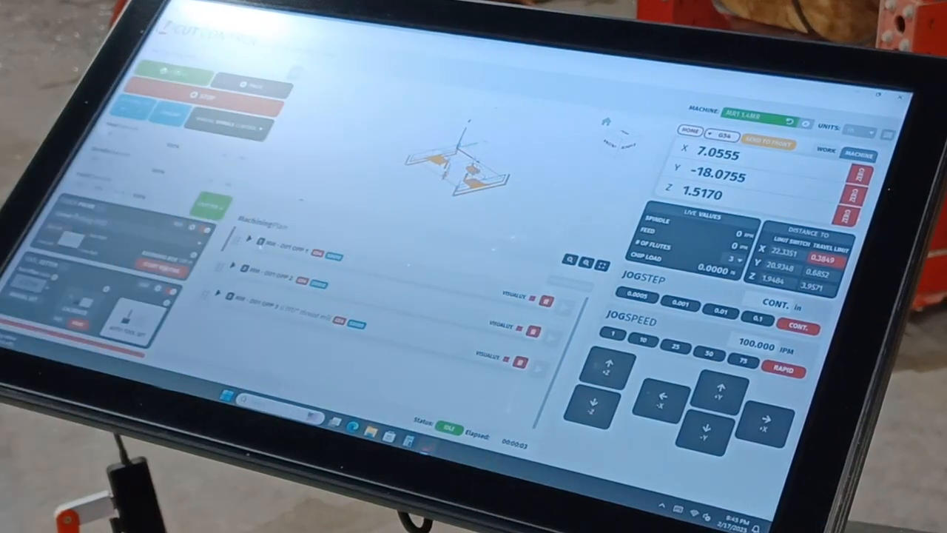